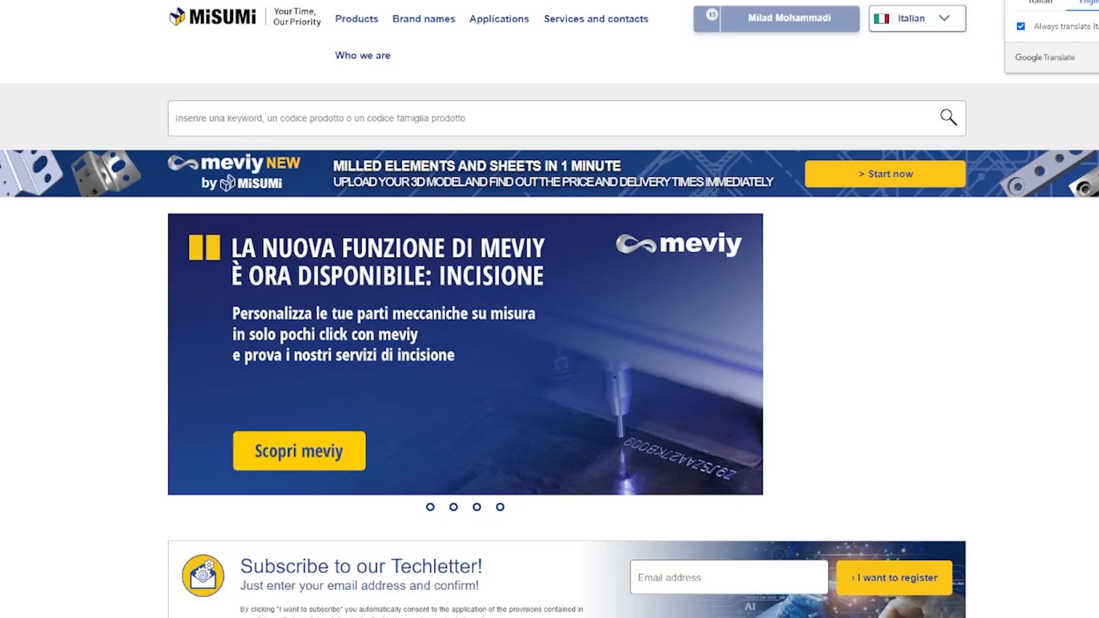
Translate the MISUMI homepage into English and scroll down the page
left_click(708, 18)
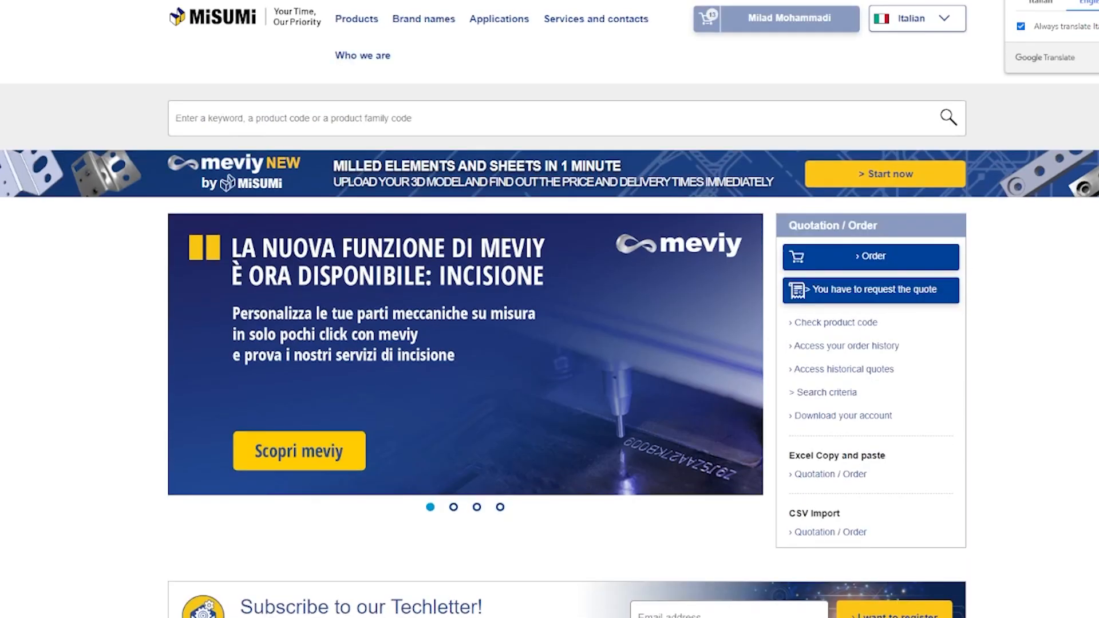
left_click(774, 19)
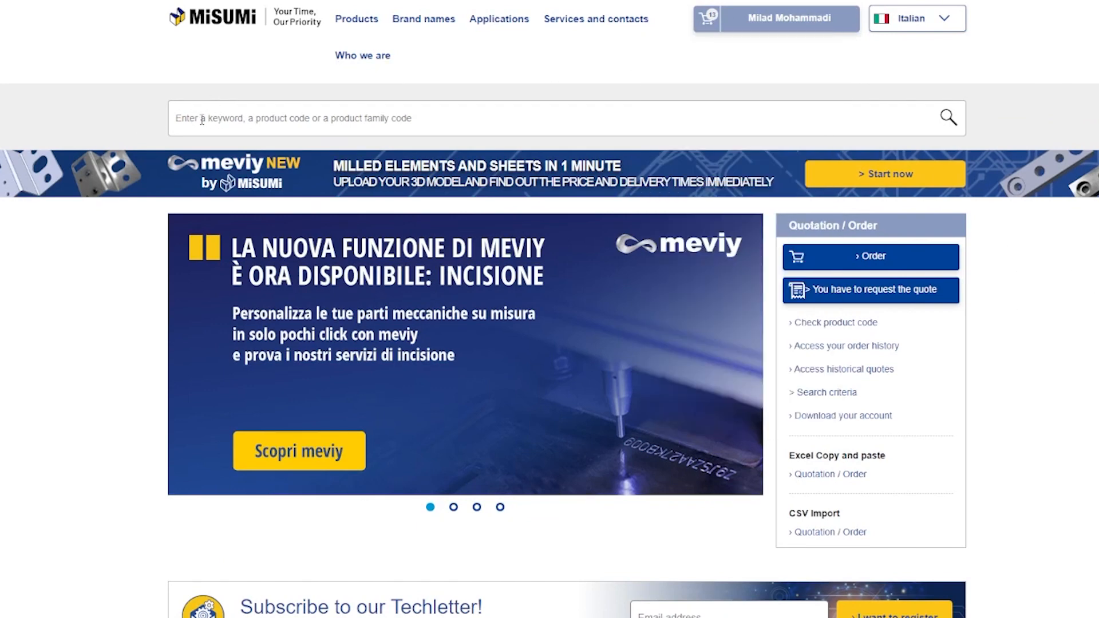
scroll("down", 3)
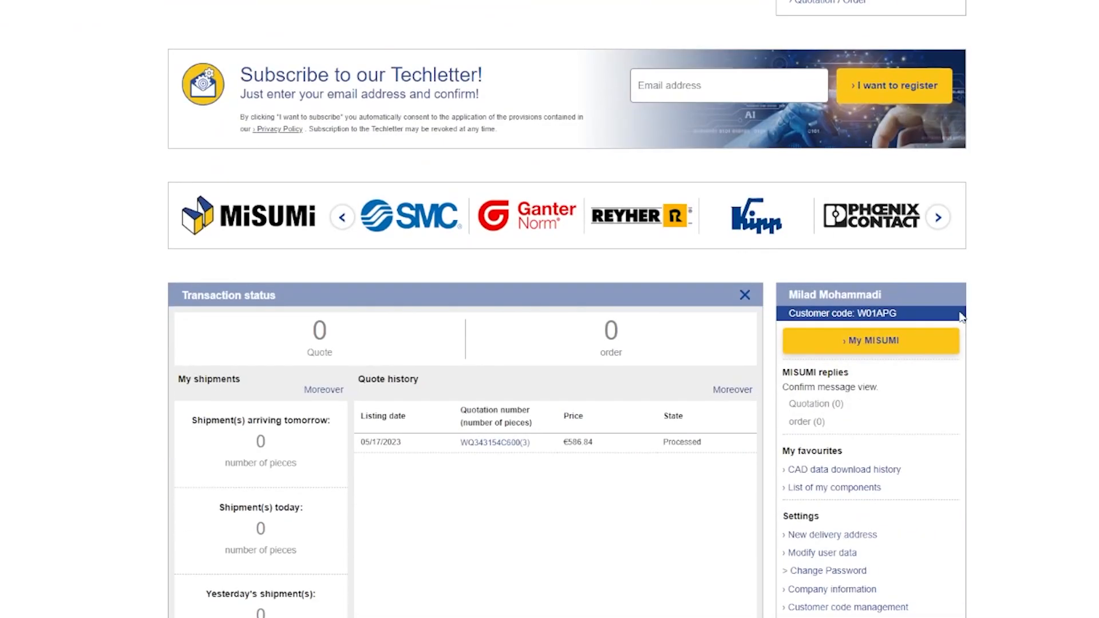
scroll("down", 3)
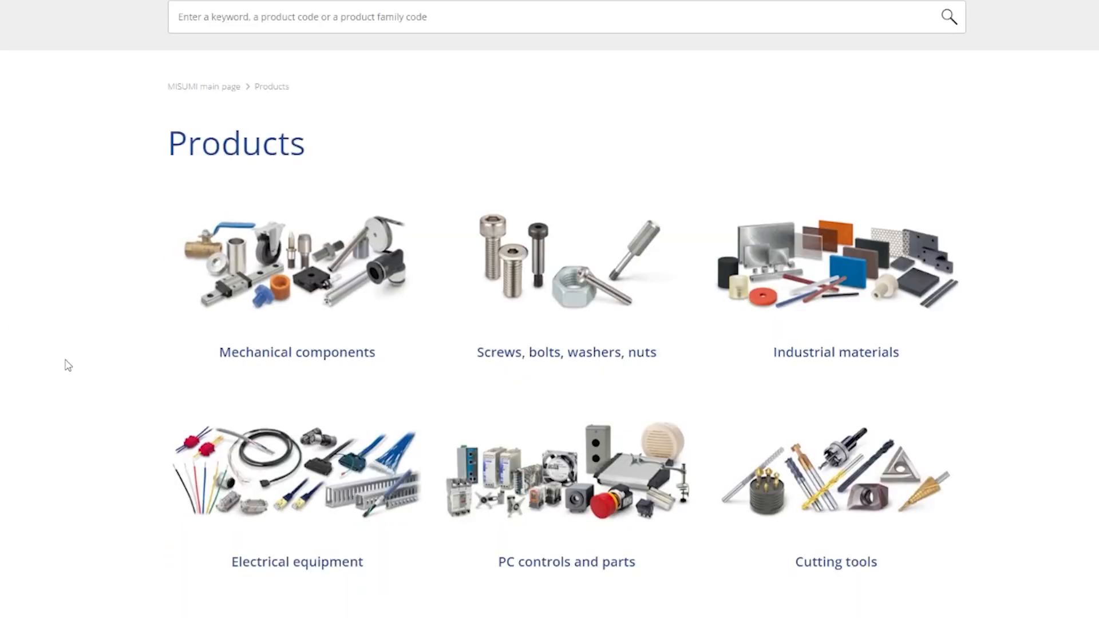
Navigate Mechanical components → Mounting plates, brackets → L-brackets to the welded L-shape bracket page
left_click(296, 352)
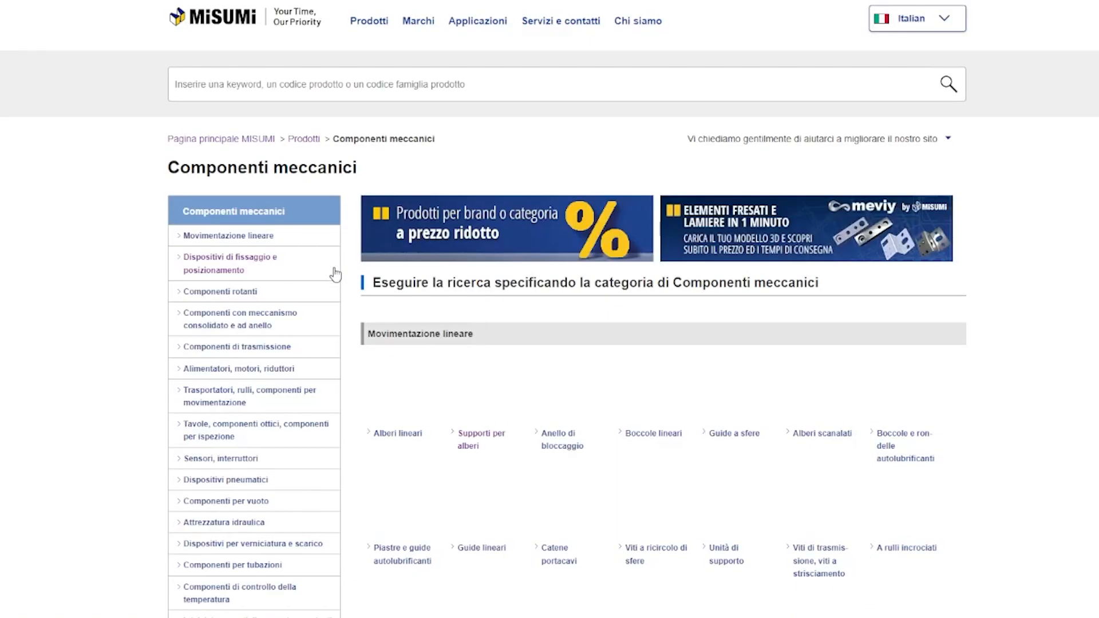
scroll("down", 3)
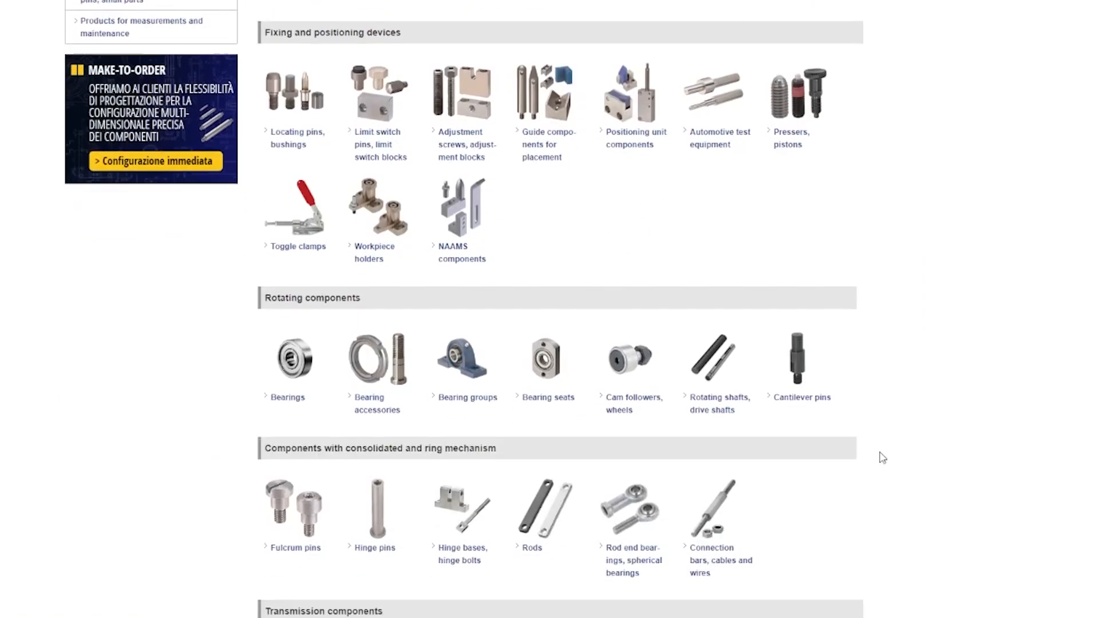
scroll("down", 3)
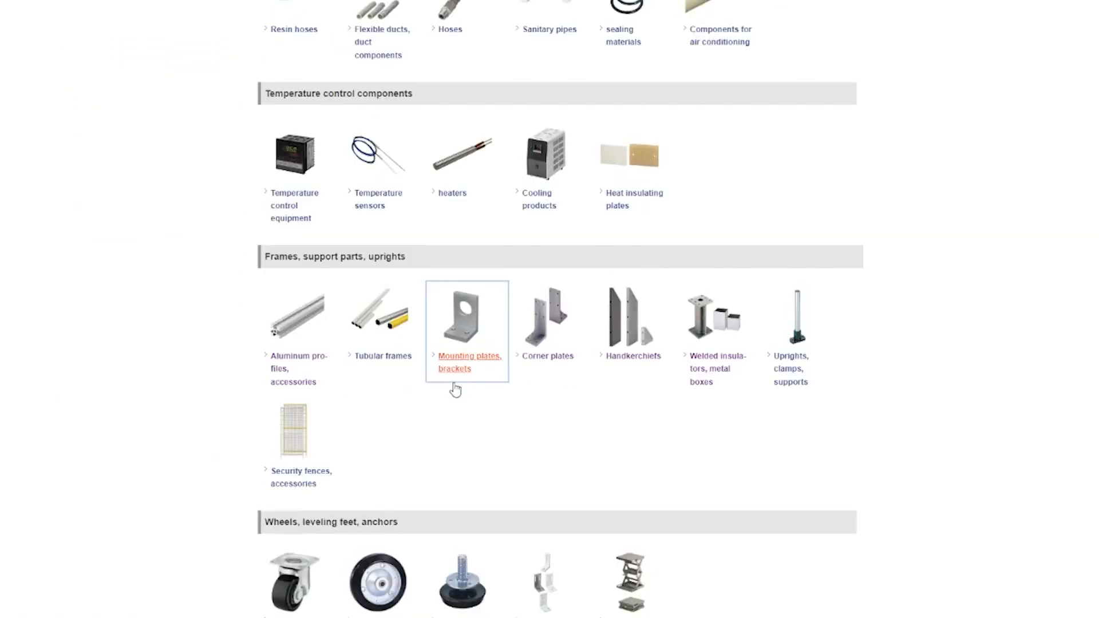
left_click(469, 361)
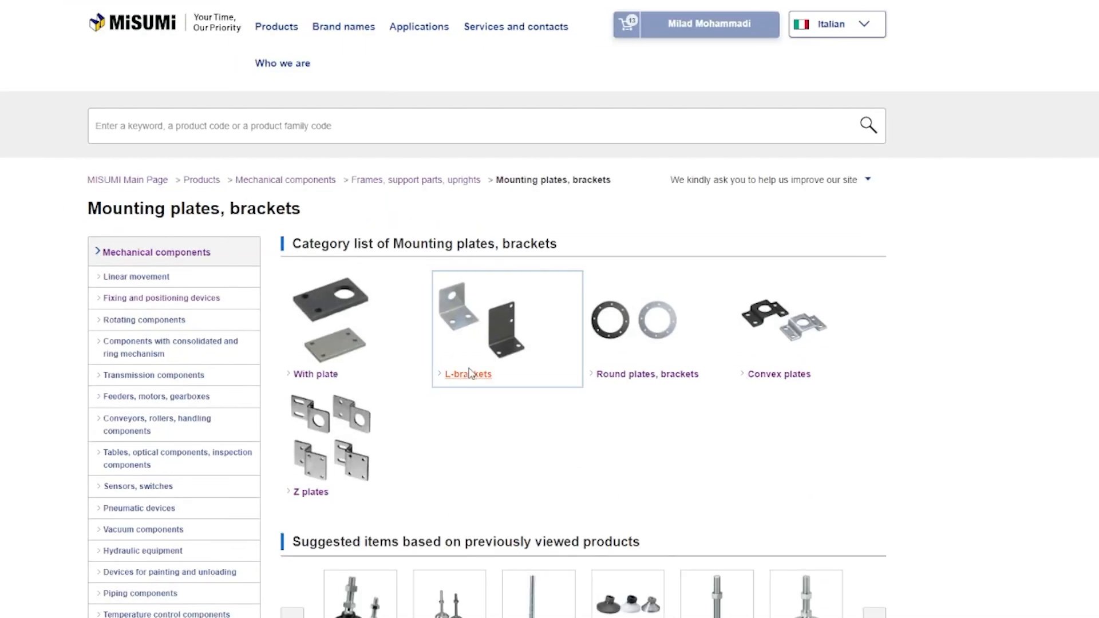
left_click(468, 374)
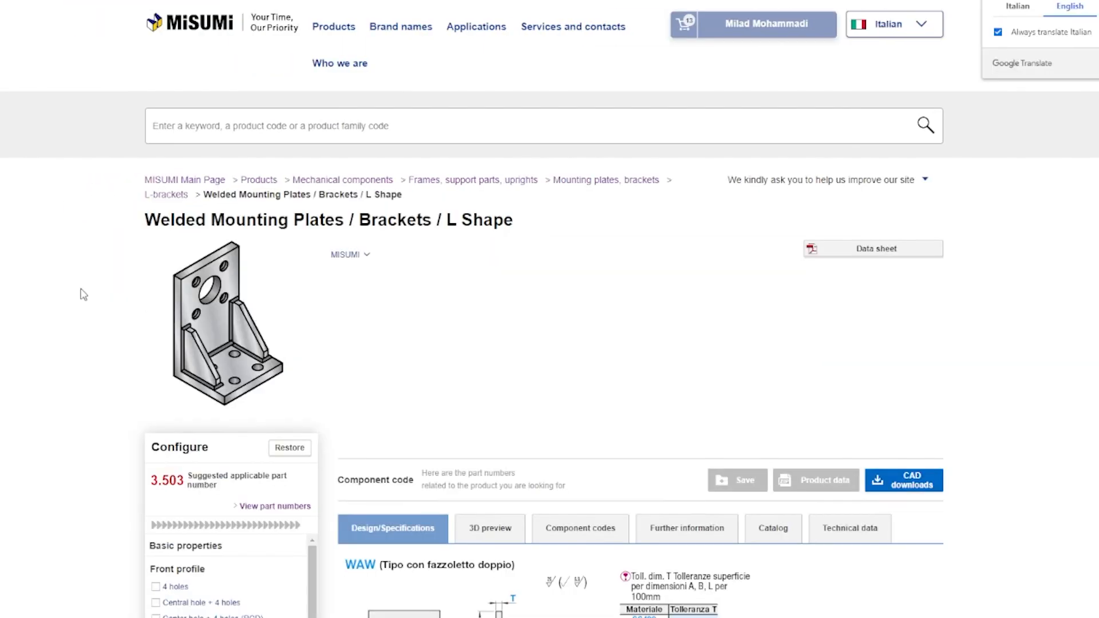
mouse_move(199, 332)
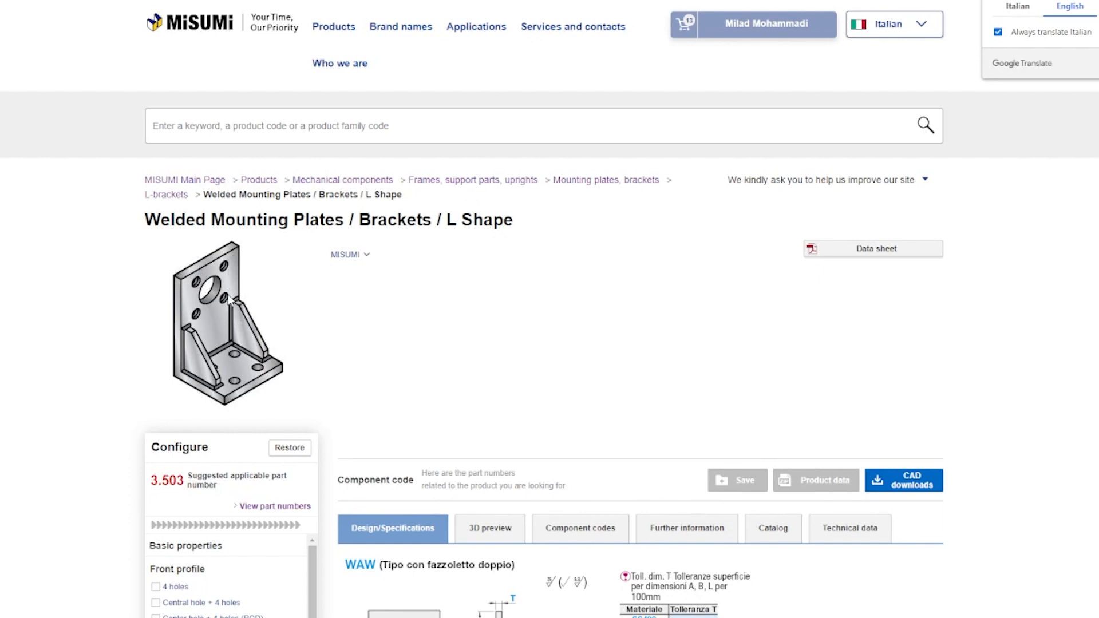
mouse_move(248, 294)
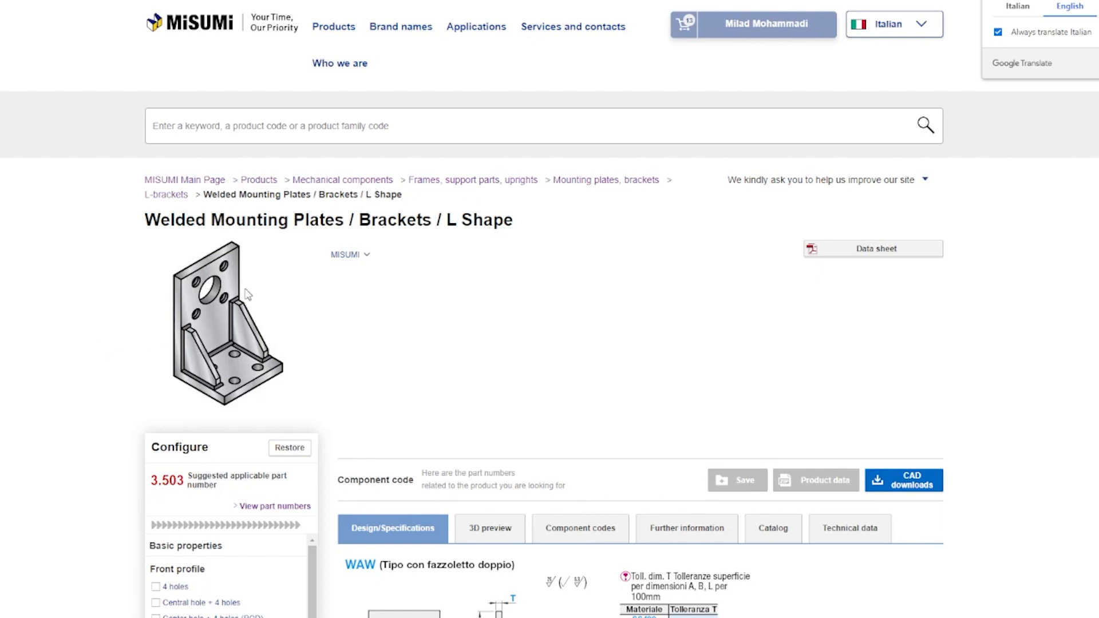
mouse_move(572, 293)
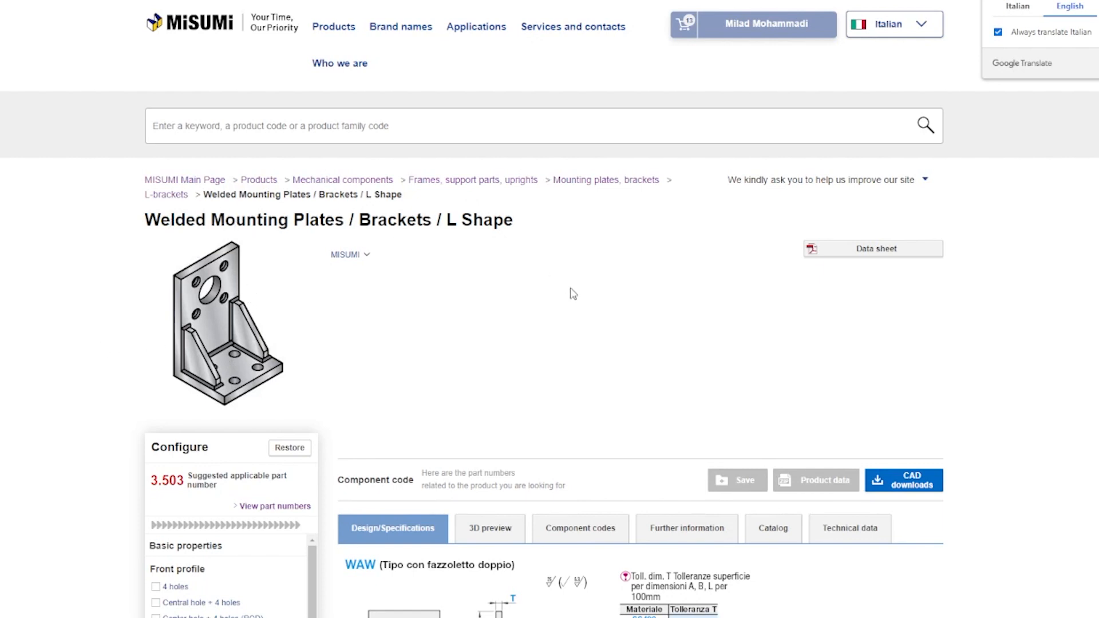
scroll("down", 3)
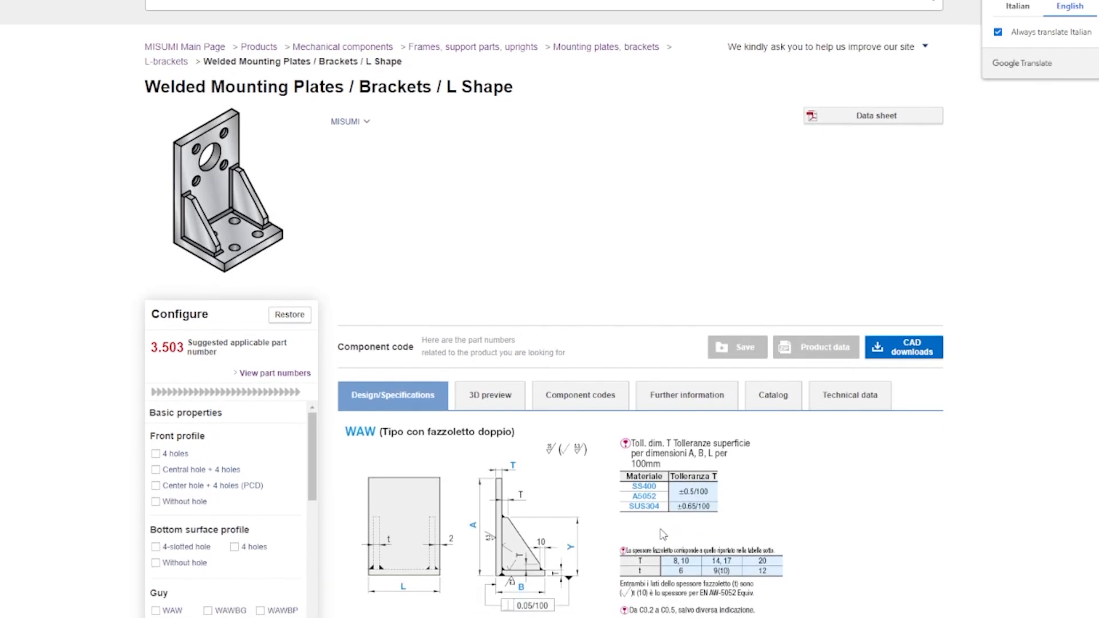
mouse_move(573, 460)
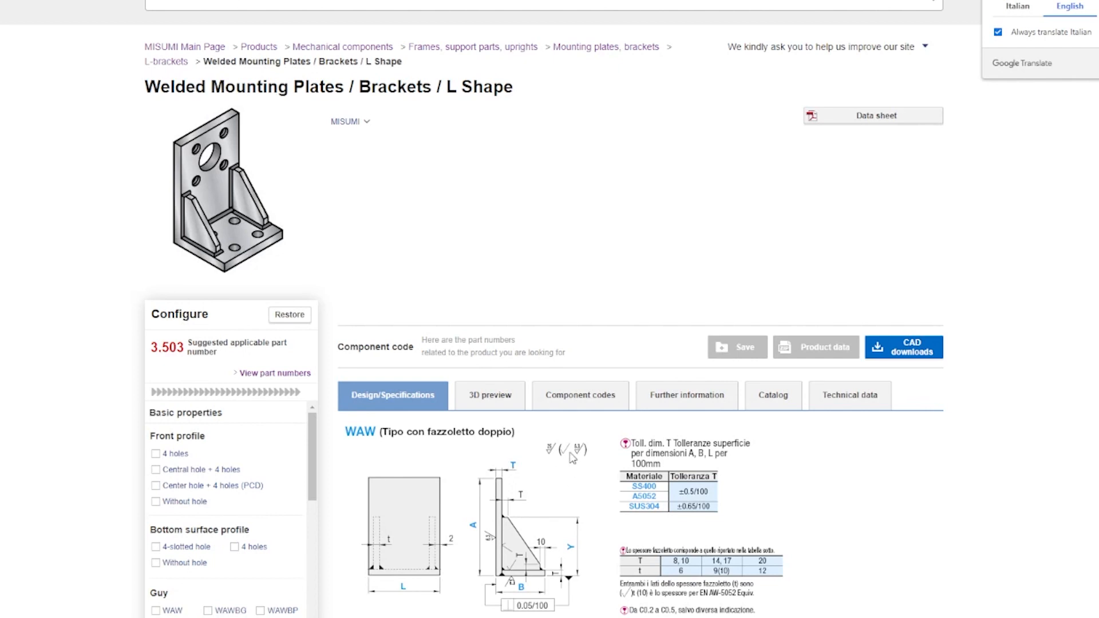
scroll("up", 3)
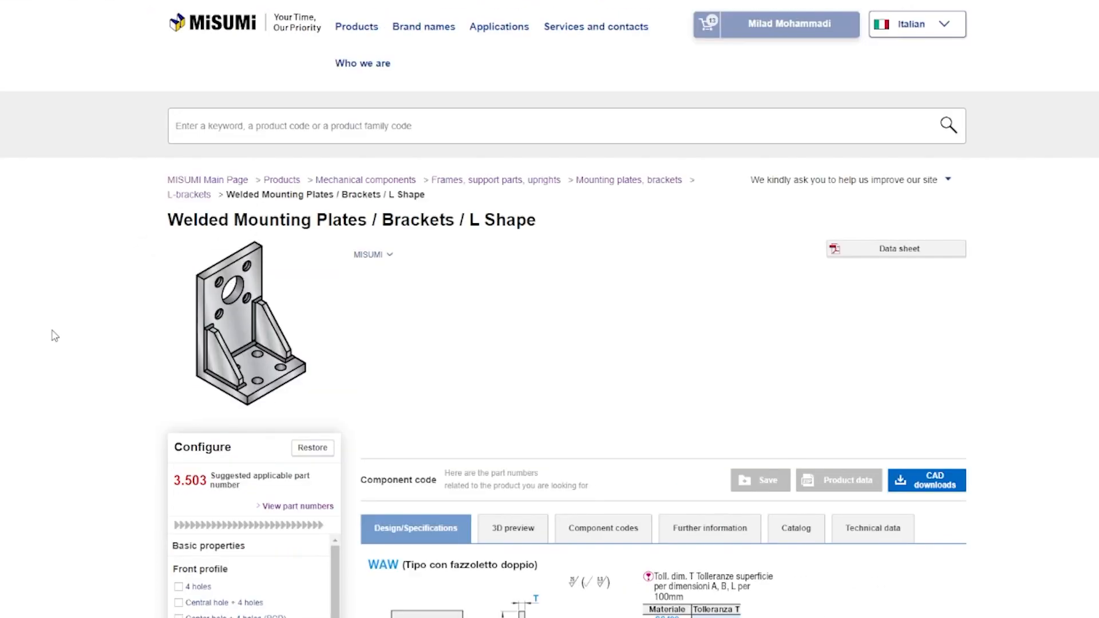
mouse_move(759, 372)
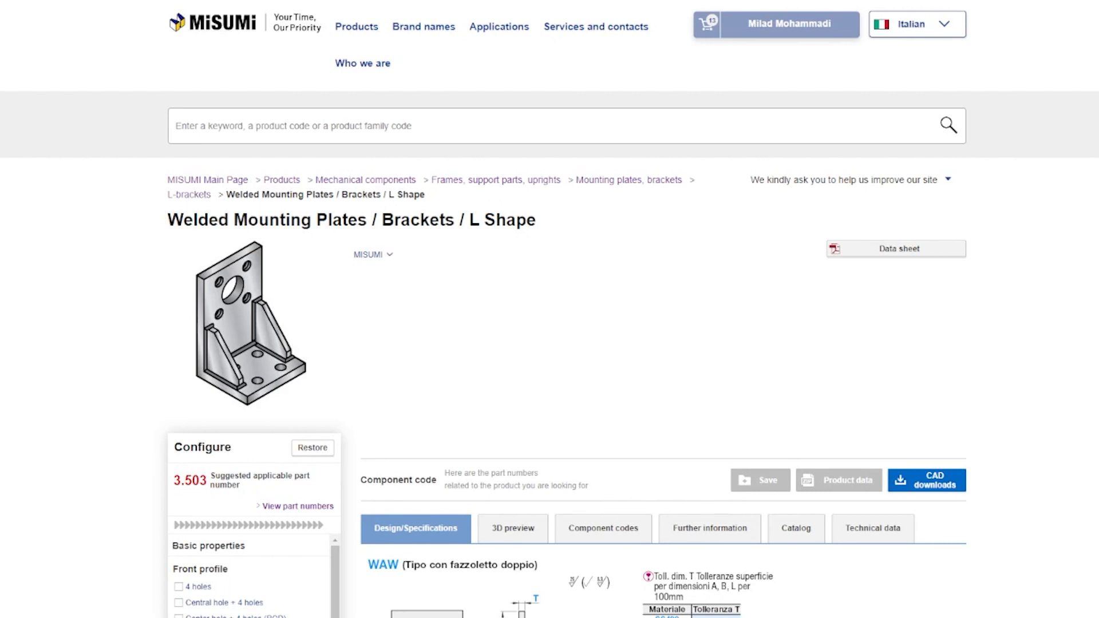
mouse_move(390, 409)
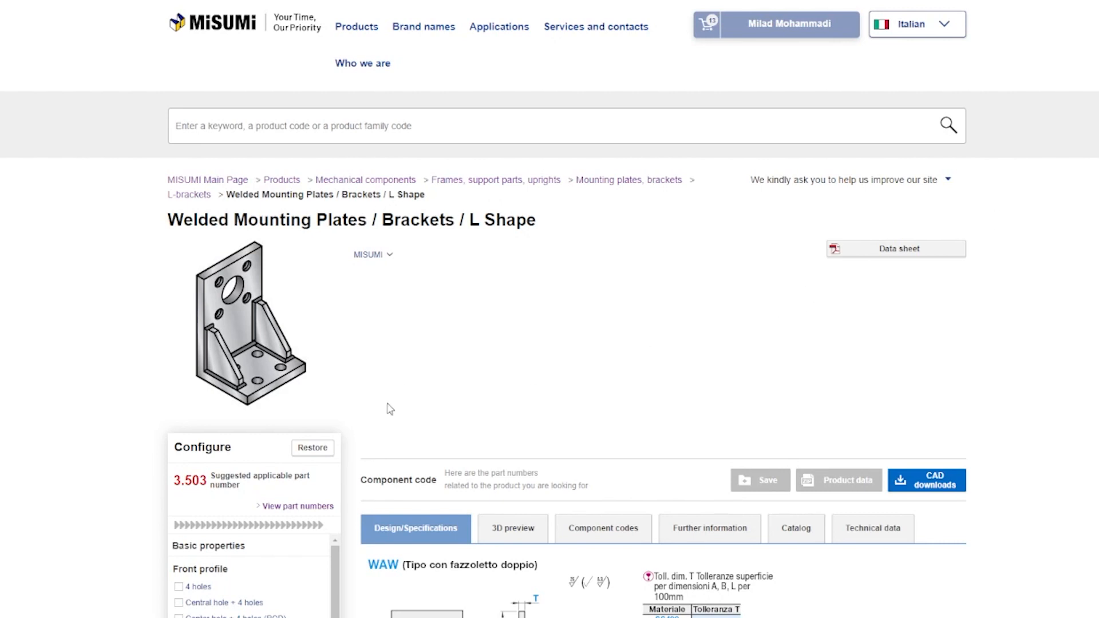
mouse_move(452, 346)
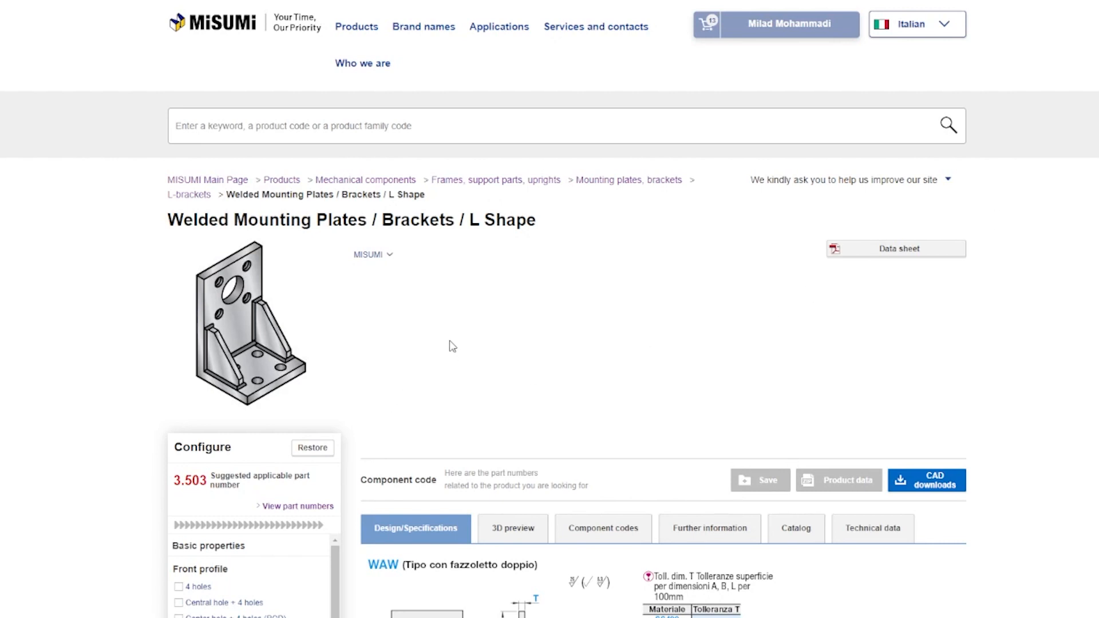